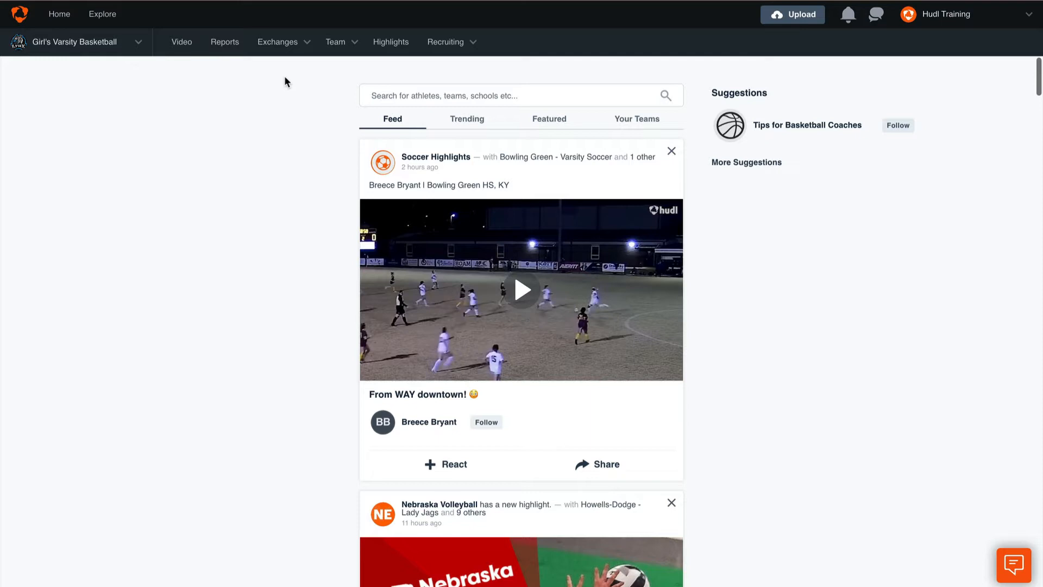
# - Show the Exchanges menu options from the team navigation bar
pyautogui.click(277, 43)
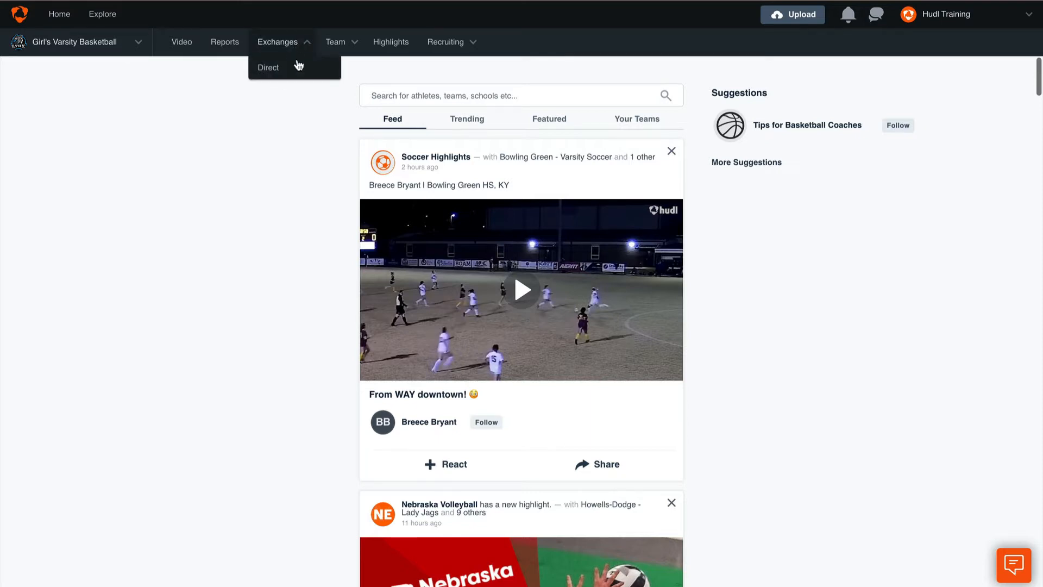
# - Go to the Direct Exchanges page listing suggested teams to exchange with
pyautogui.click(267, 66)
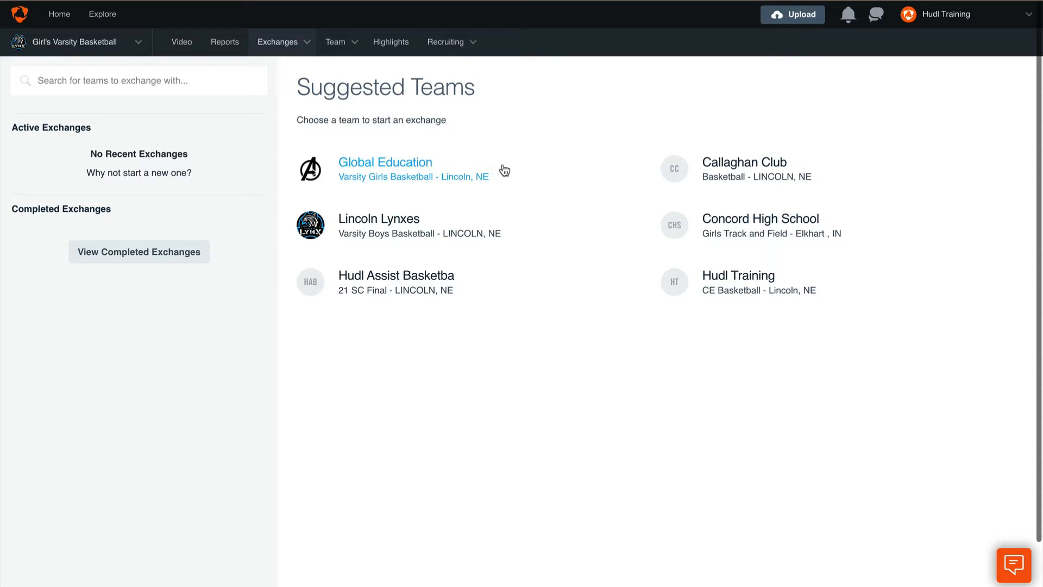
pyautogui.moveTo(504, 170)
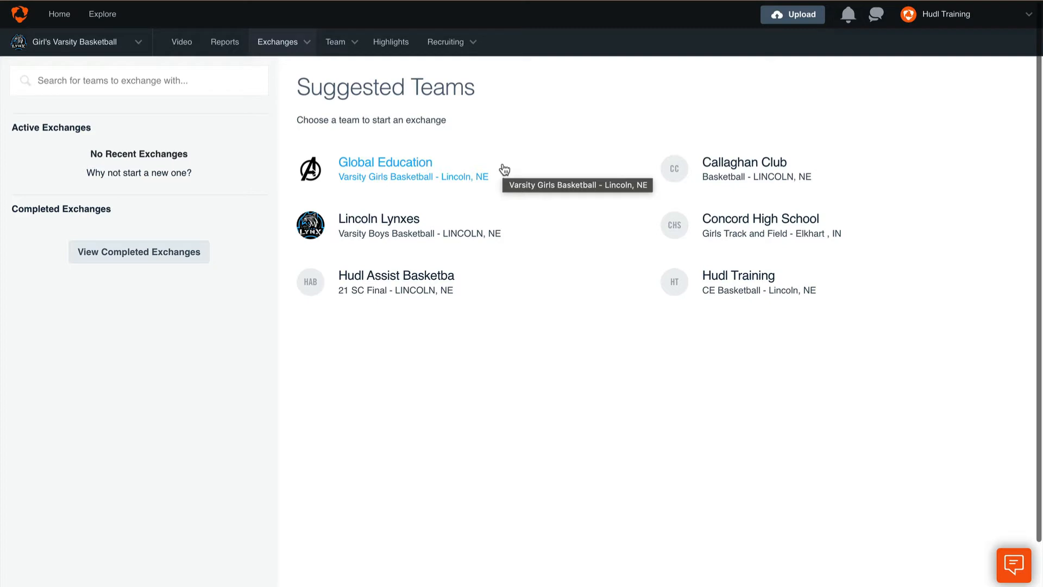
# - Begin an exchange with Global Education set as a one-way exchange
pyautogui.click(385, 162)
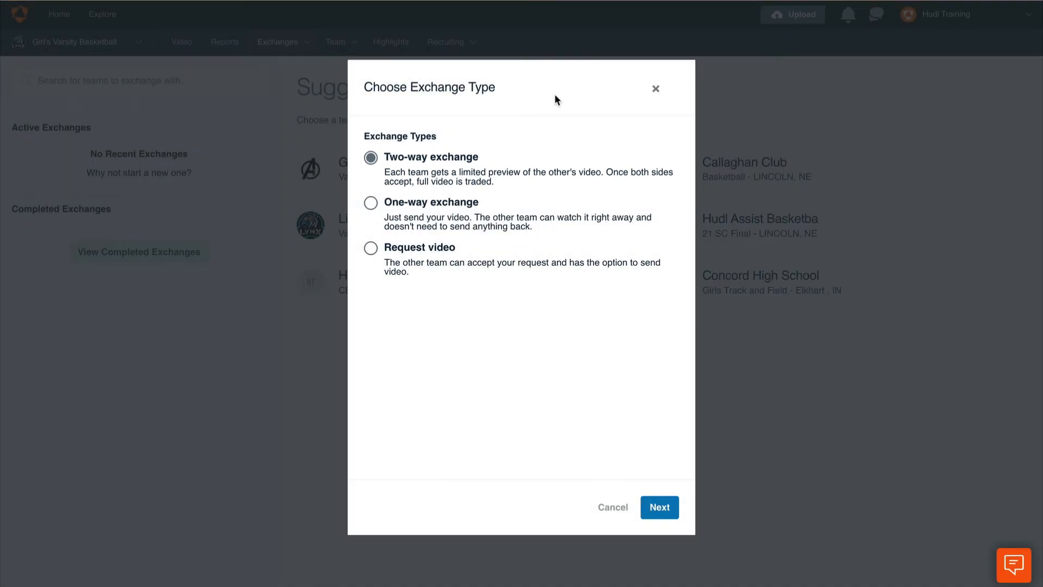
pyautogui.click(370, 202)
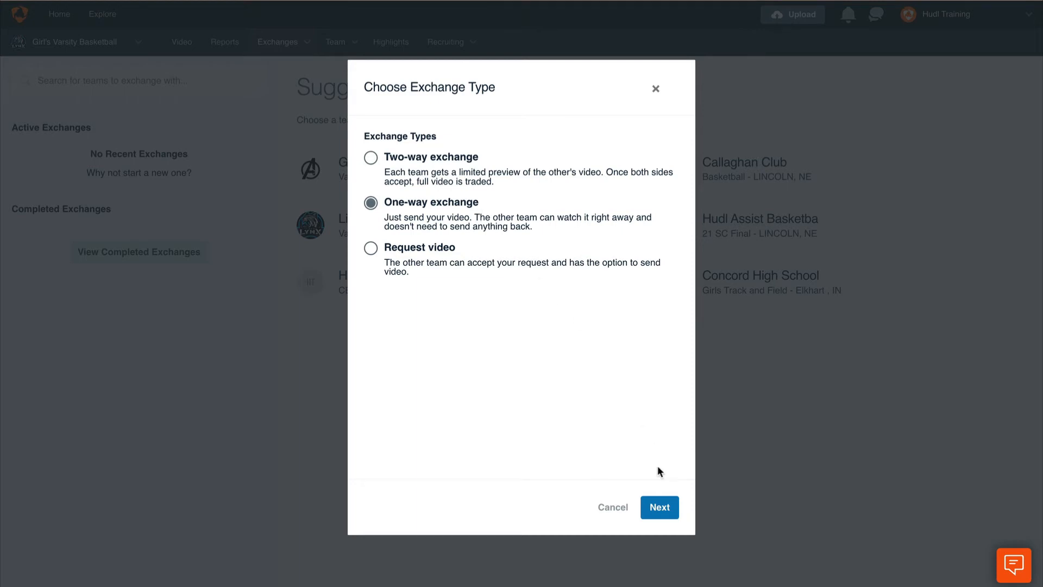
# - Choose the '@ Rapids - Tue Apr 05 2022 - GameFootage' video to send
pyautogui.click(658, 508)
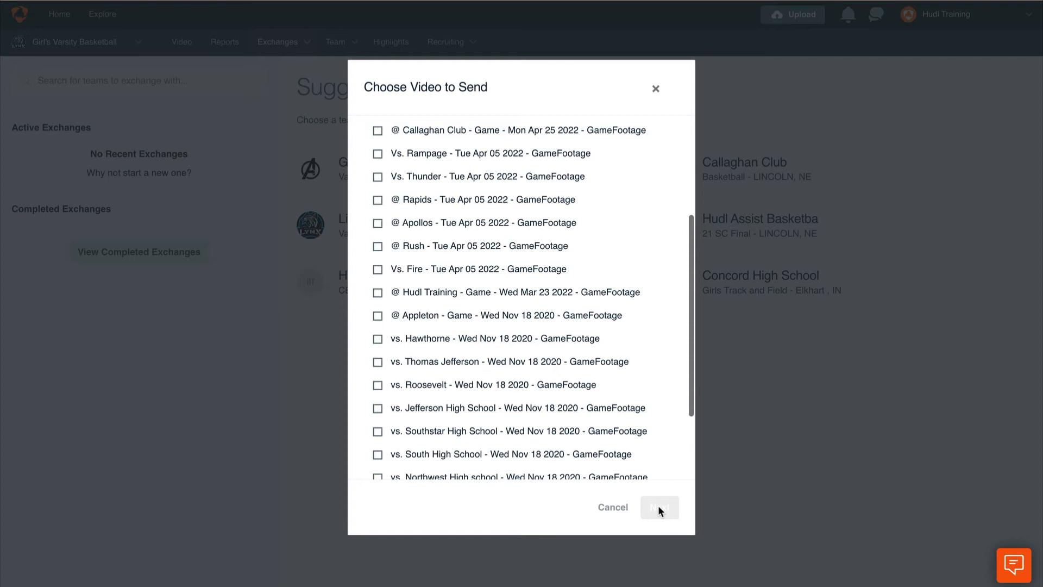
pyautogui.moveTo(447, 240)
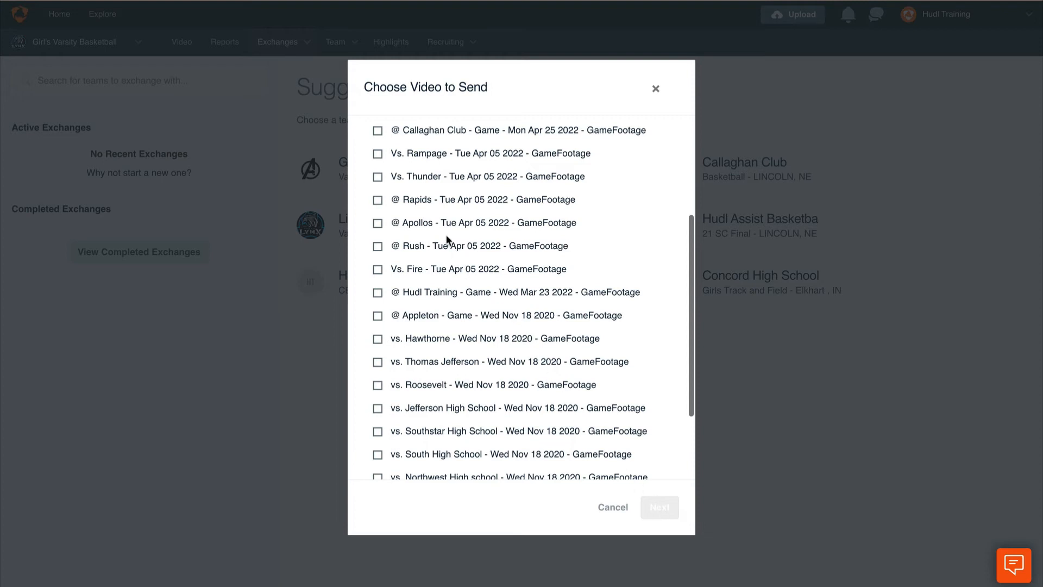
pyautogui.click(377, 200)
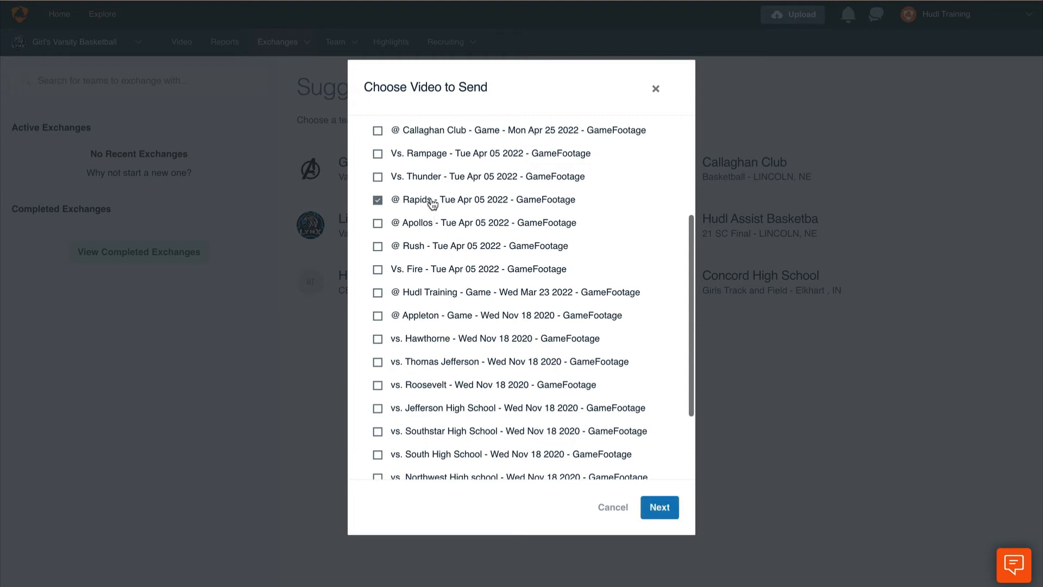
# - Keep game stats included with both team and player stats and continue to the message
pyautogui.click(658, 507)
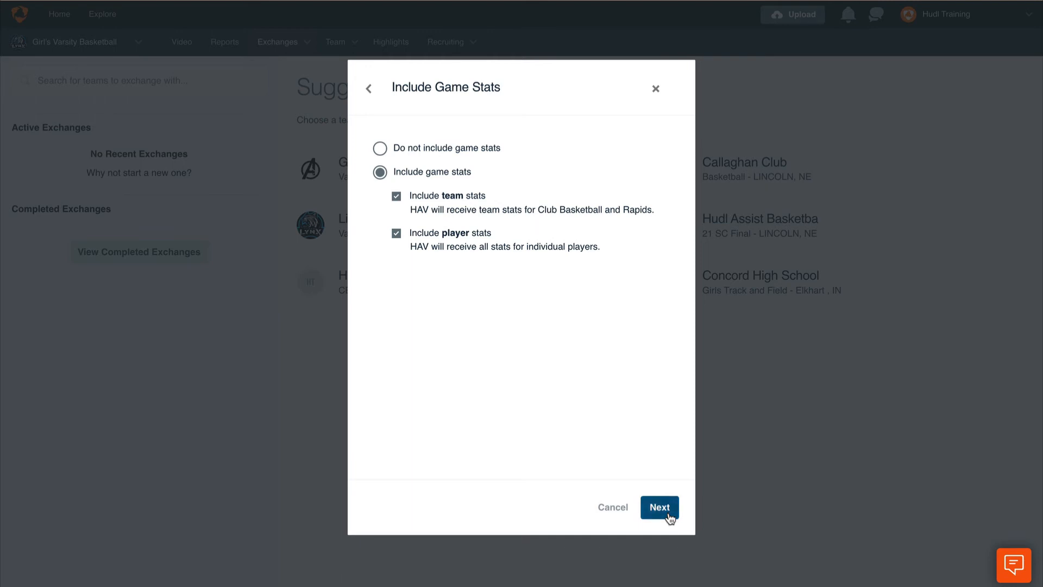
pyautogui.click(659, 507)
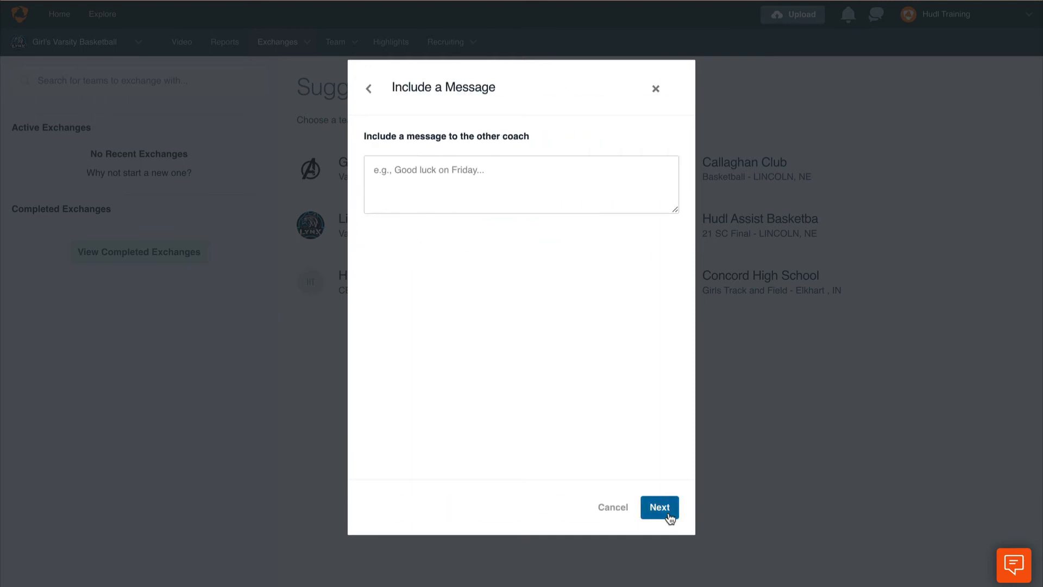
# - Add the message 'Thanks for the film!' and continue to the exchange review
pyautogui.write('Th')
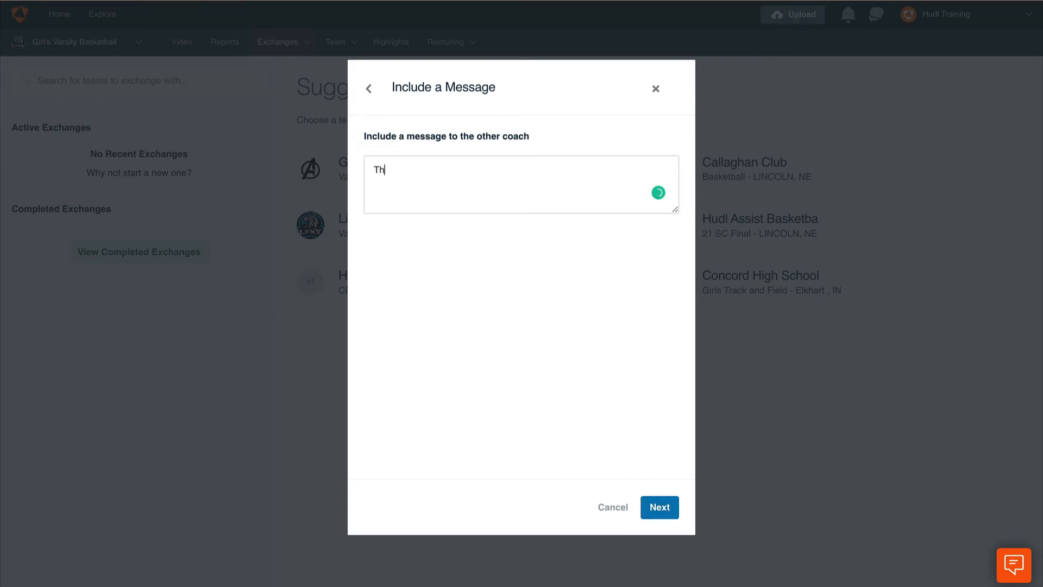
pyautogui.write('anks for the film!')
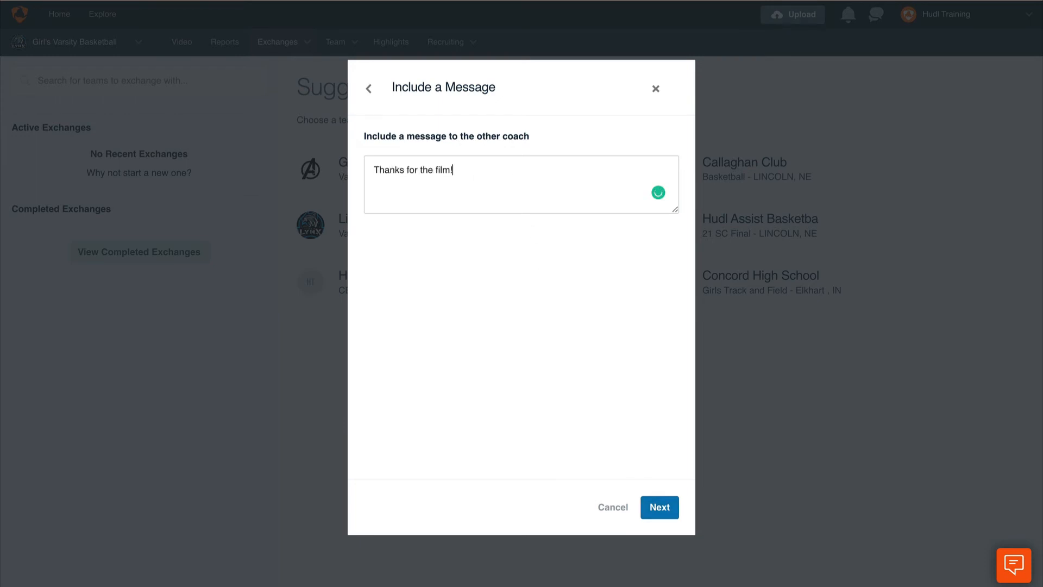
pyautogui.moveTo(685, 481)
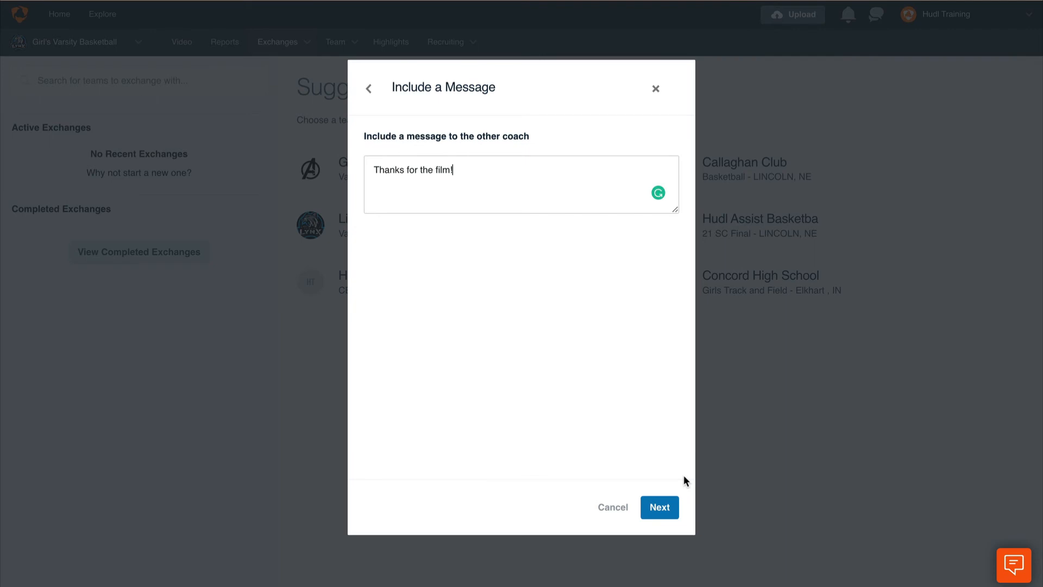
pyautogui.moveTo(660, 507)
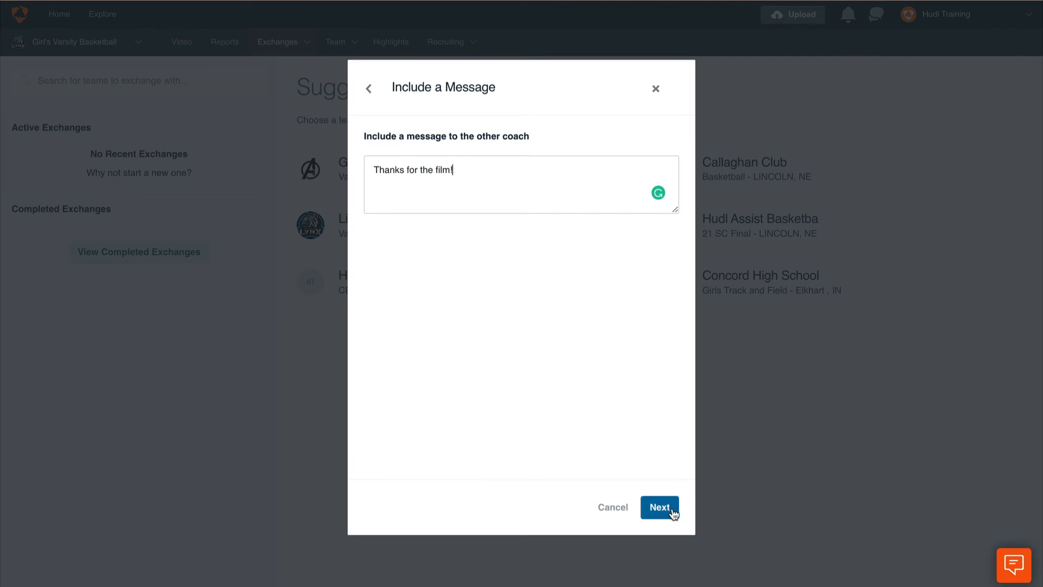
pyautogui.click(659, 507)
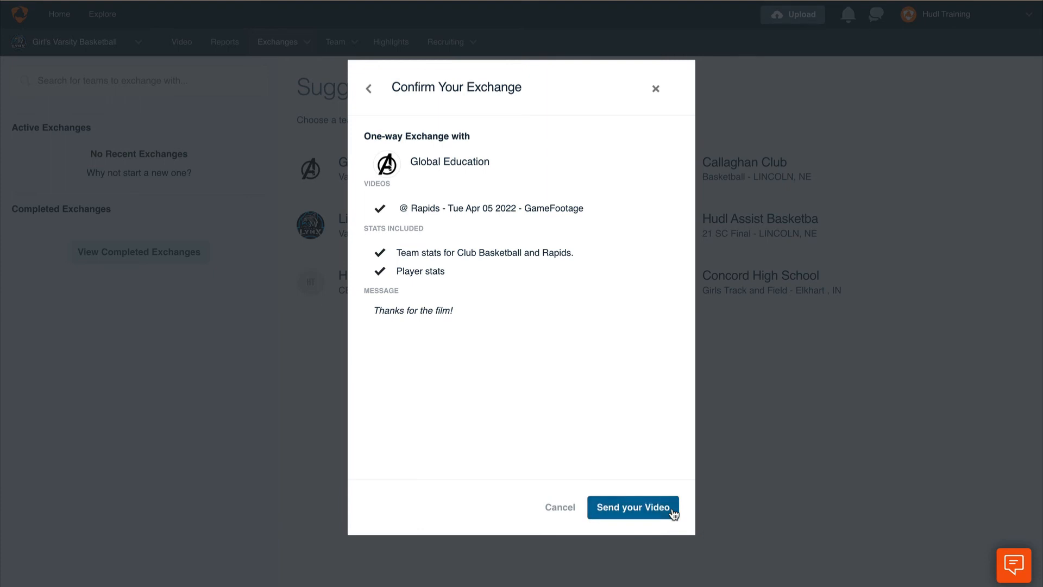
# - Confirm and send the video so the exchange appears under Active Exchanges
pyautogui.click(633, 508)
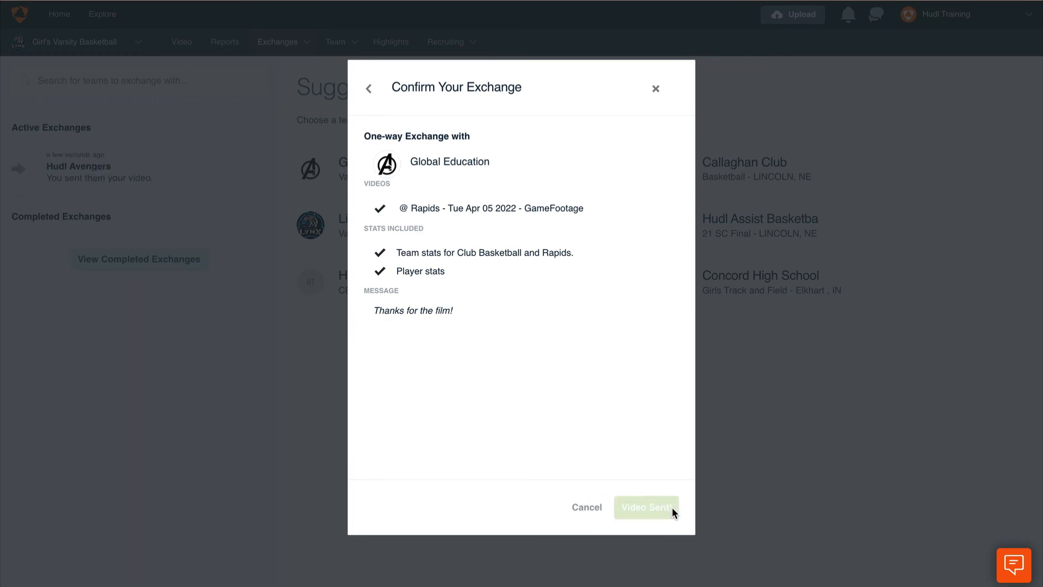
pyautogui.click(645, 507)
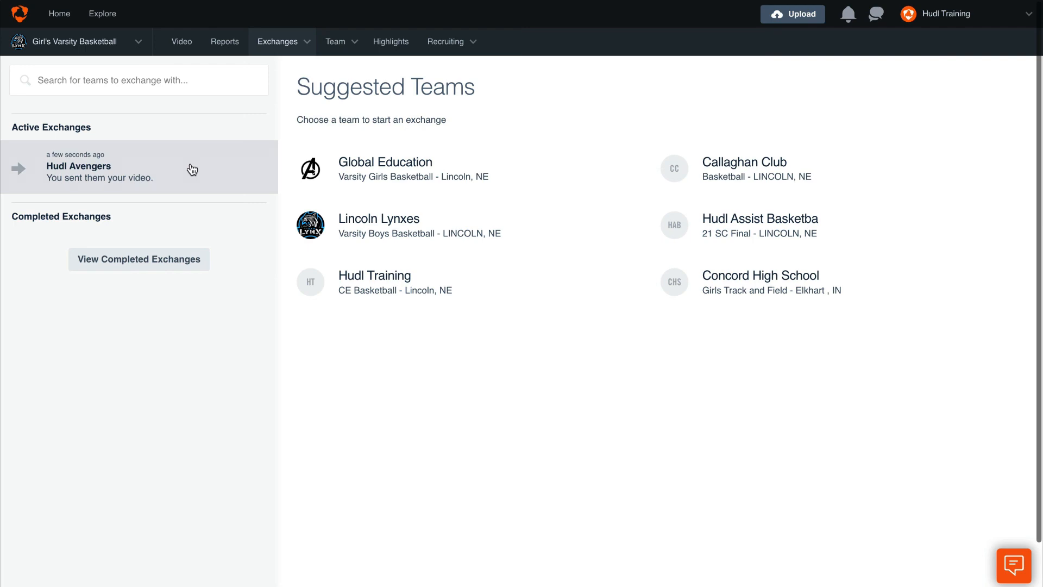
pyautogui.click(138, 259)
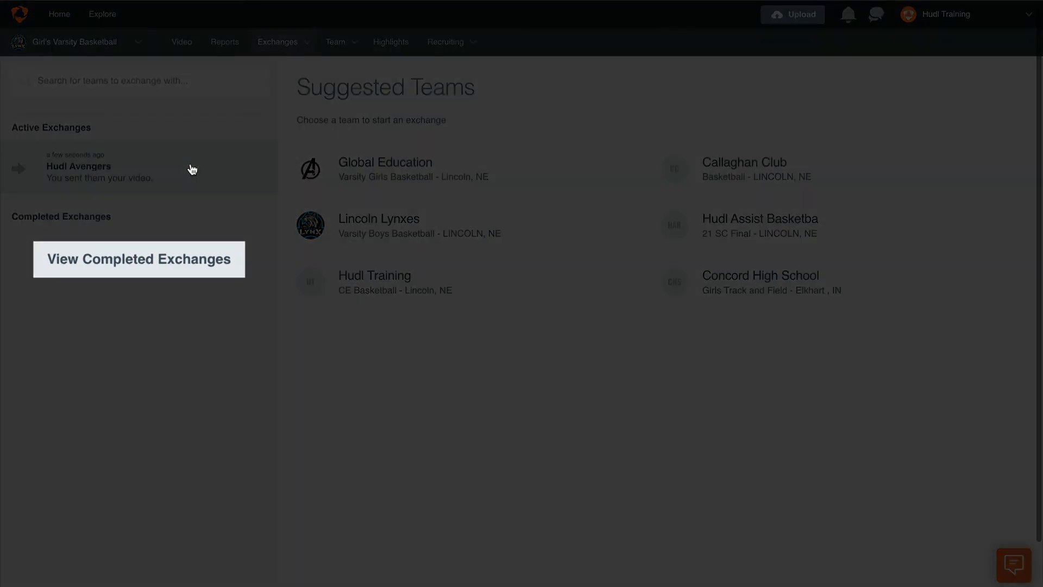